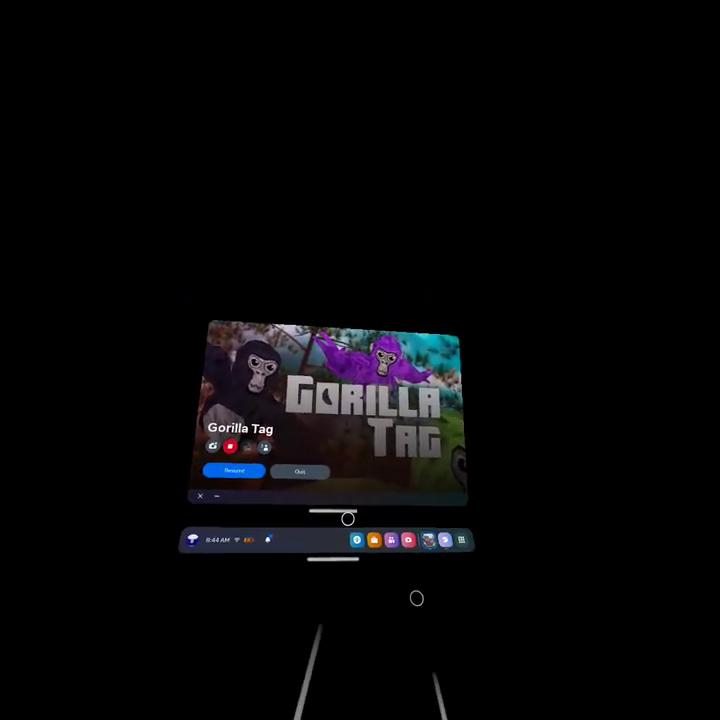
# Step: Bring Meta Quest Browser with the YouTube Studio details page over the Gorilla Tag lobby
pyautogui.click(231, 471)
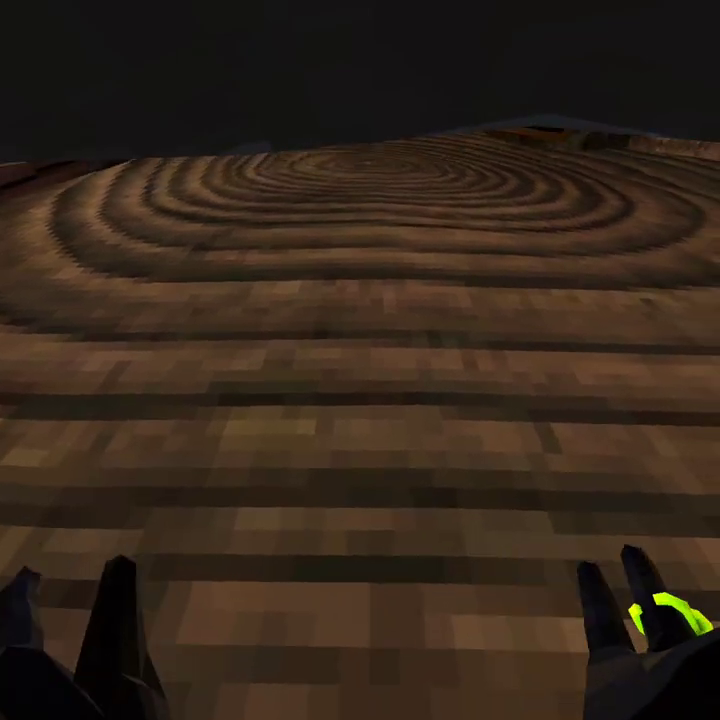
pyautogui.moveTo(360, 360)
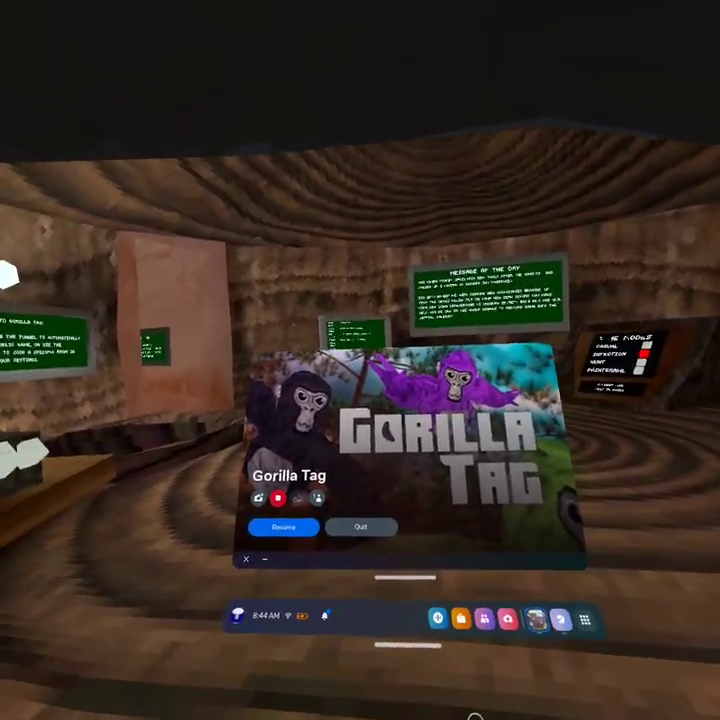
pyautogui.click(283, 527)
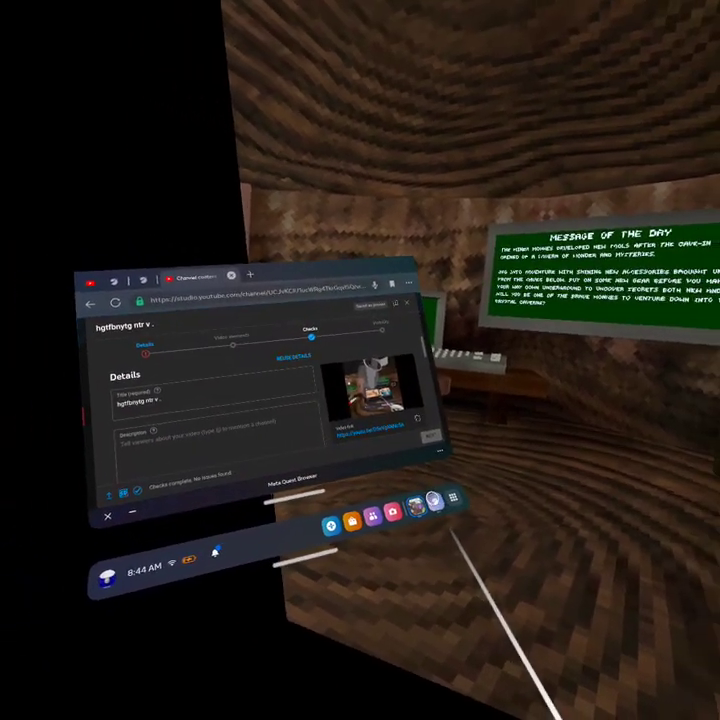
# Step: Close the earlier video's details form and open a new Upload videos dialog
pyautogui.click(107, 515)
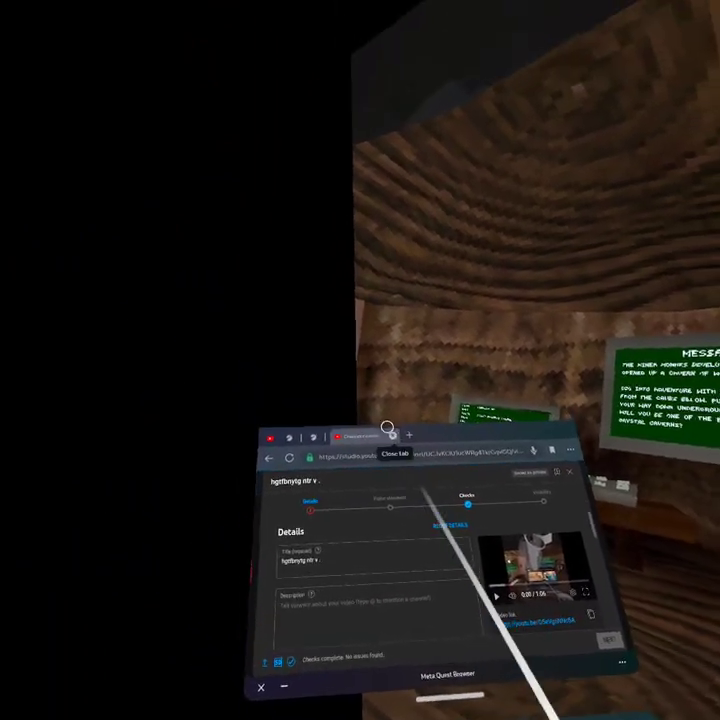
pyautogui.click(398, 457)
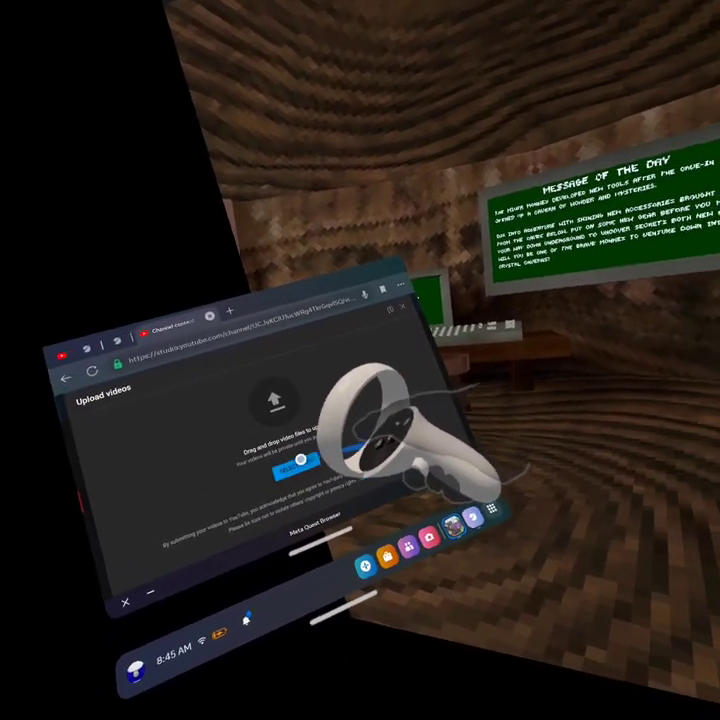
# Step: Pick the newest GorillaTag .mp4 recording from the headset's Files picker to upload
pyautogui.click(291, 466)
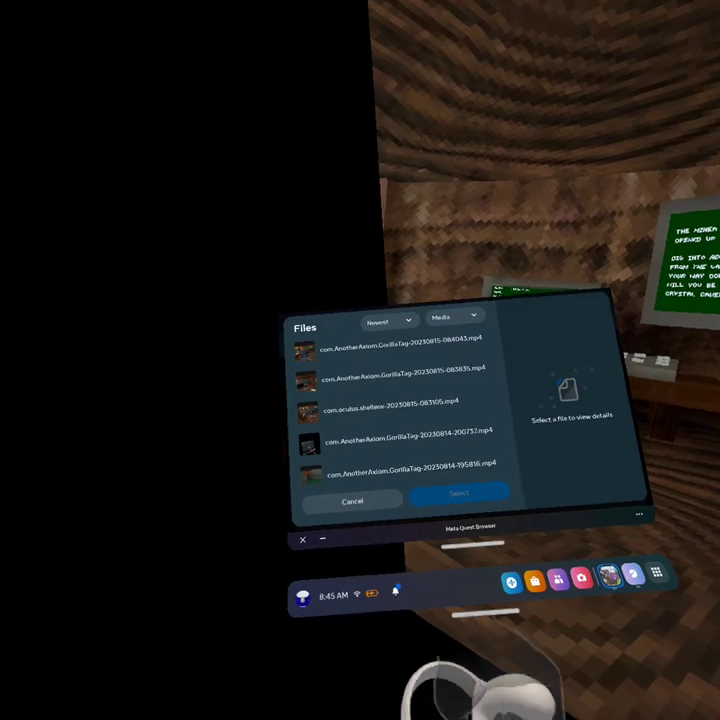
pyautogui.click(405, 470)
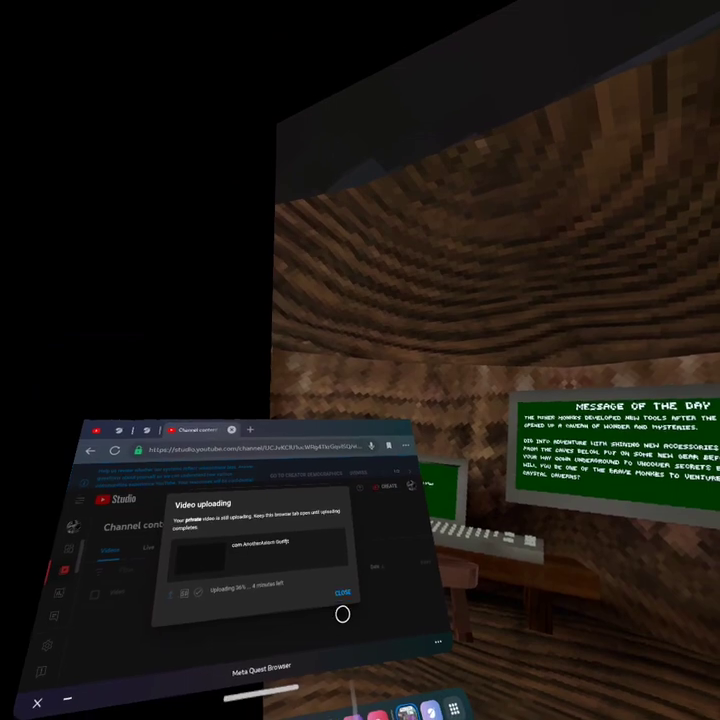
# Step: Close the Video uploading notice to return to the Channel content video list
pyautogui.click(341, 591)
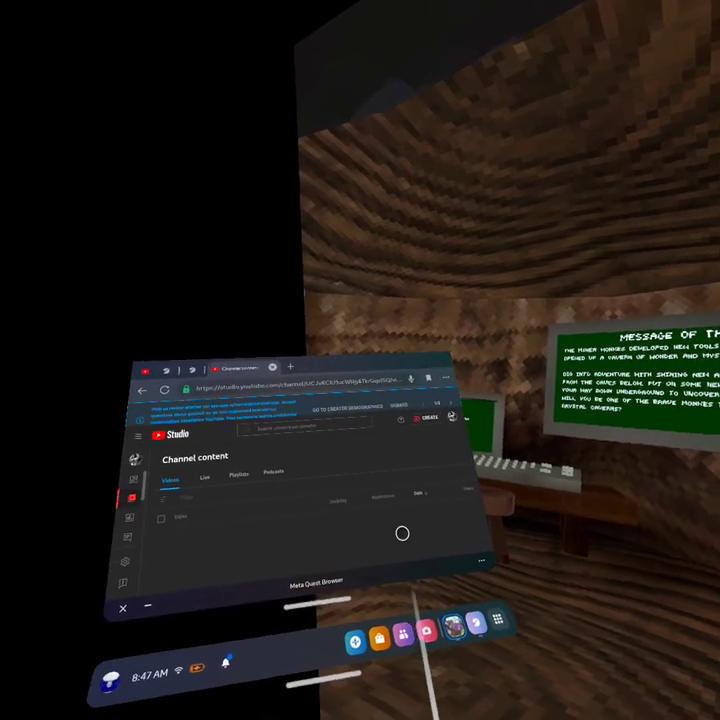